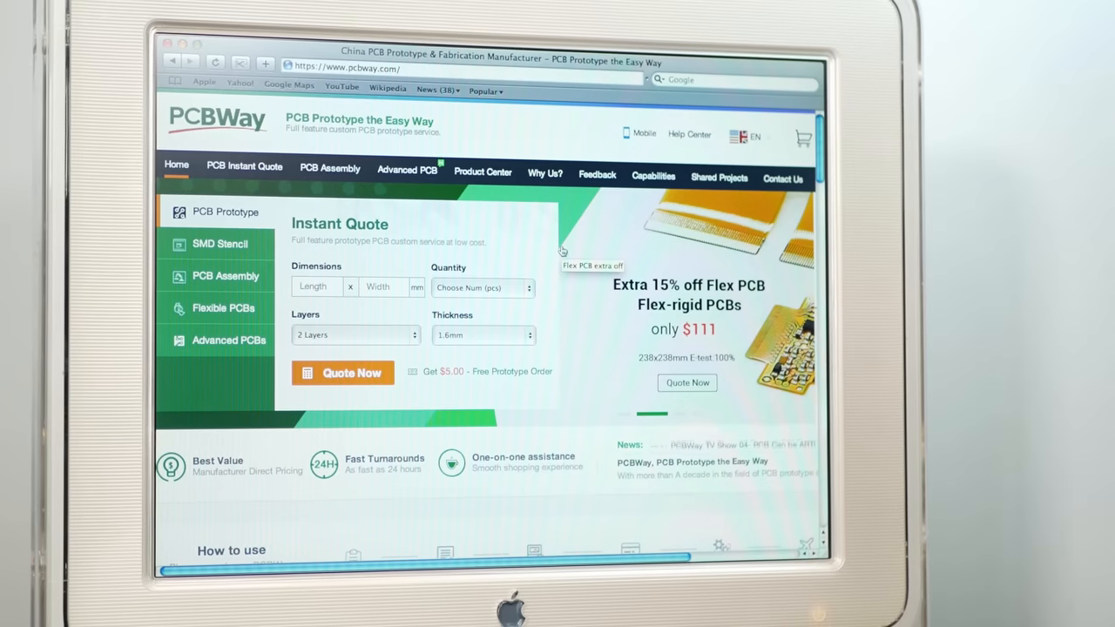
Step: Scroll down the PCBWay home page toward the shared projects gallery
{"action": "scroll", "scroll_direction": "down", "scroll_amount": 3}
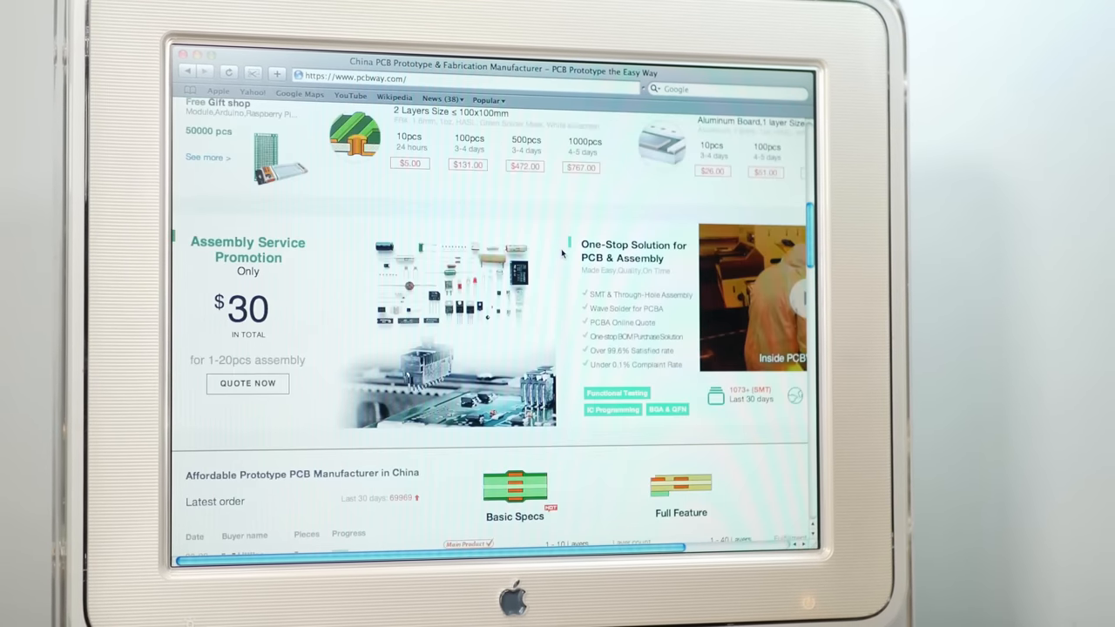
{"action": "scroll", "scroll_direction": "down", "scroll_amount": 3}
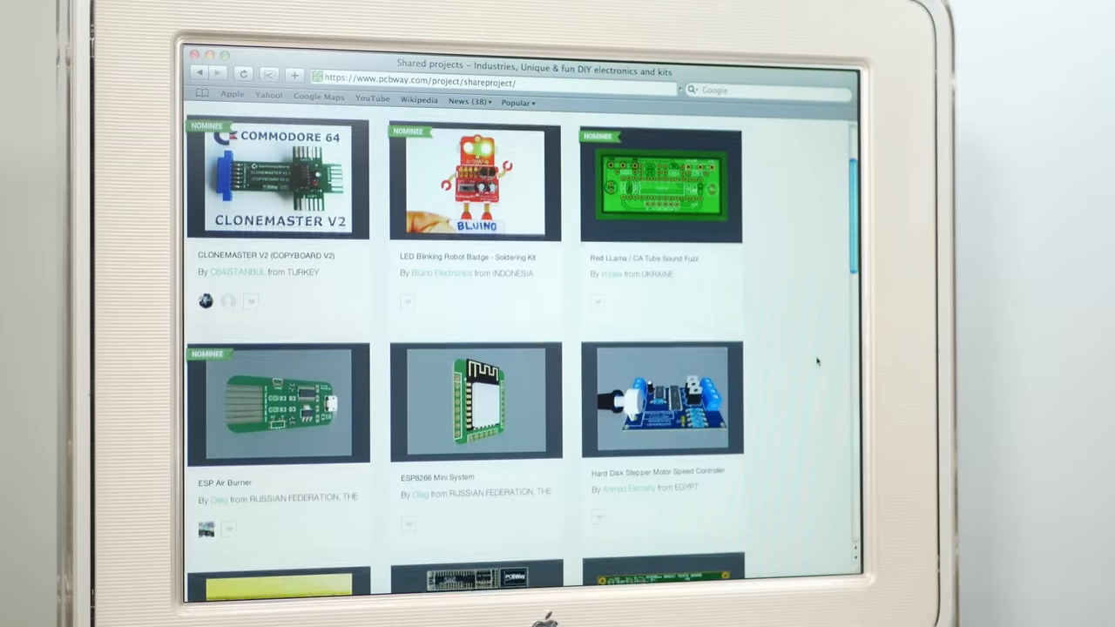
{"action": "scroll", "scroll_direction": "down", "scroll_amount": 3}
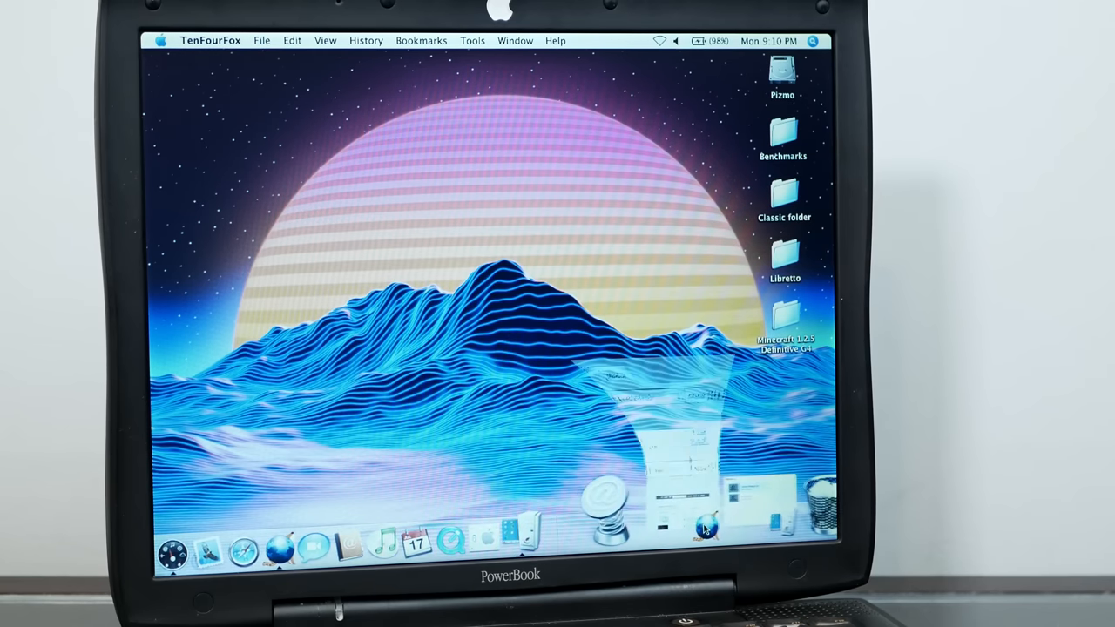
Step: Navigate to the Connectix Virtual PC 5.0.x page on macintoshgarden.org
{"action": "left_click", "coordinate": [707, 523]}
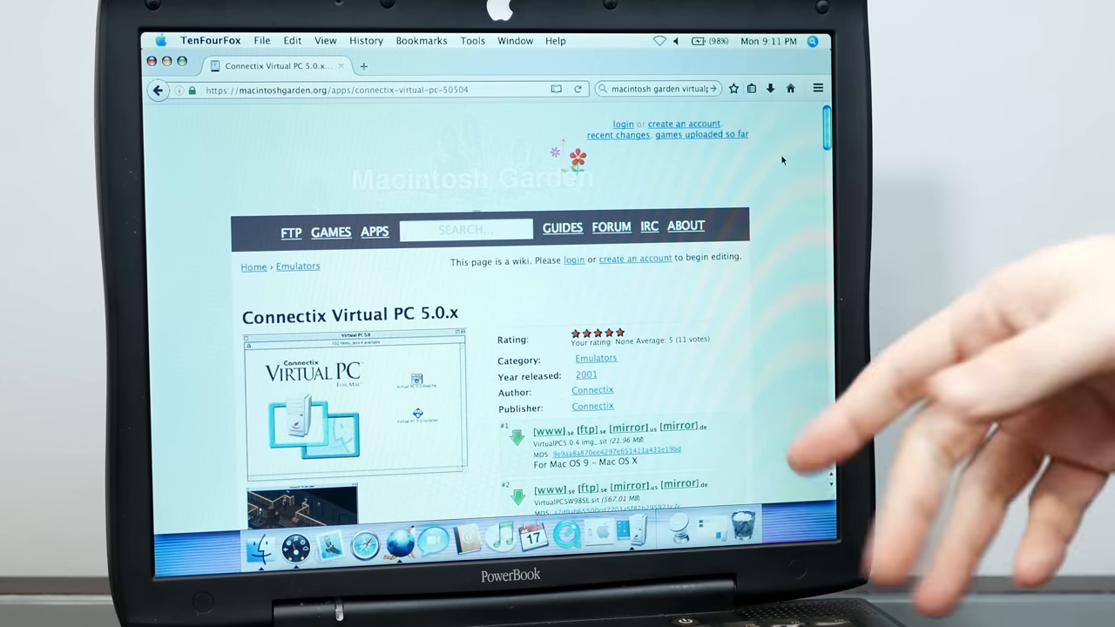
{"action": "mouse_move", "coordinate": [688, 179]}
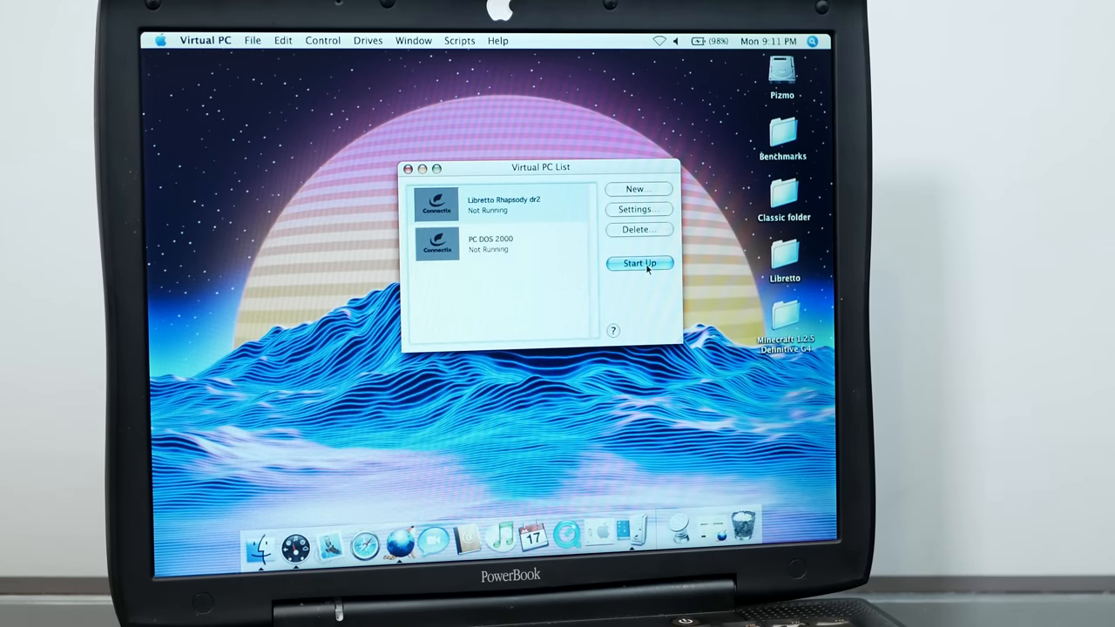
Step: Start the Libretto Rhapsody DR2 virtual machine and browse /Local/Users in File Viewer
{"action": "left_click", "coordinate": [639, 263]}
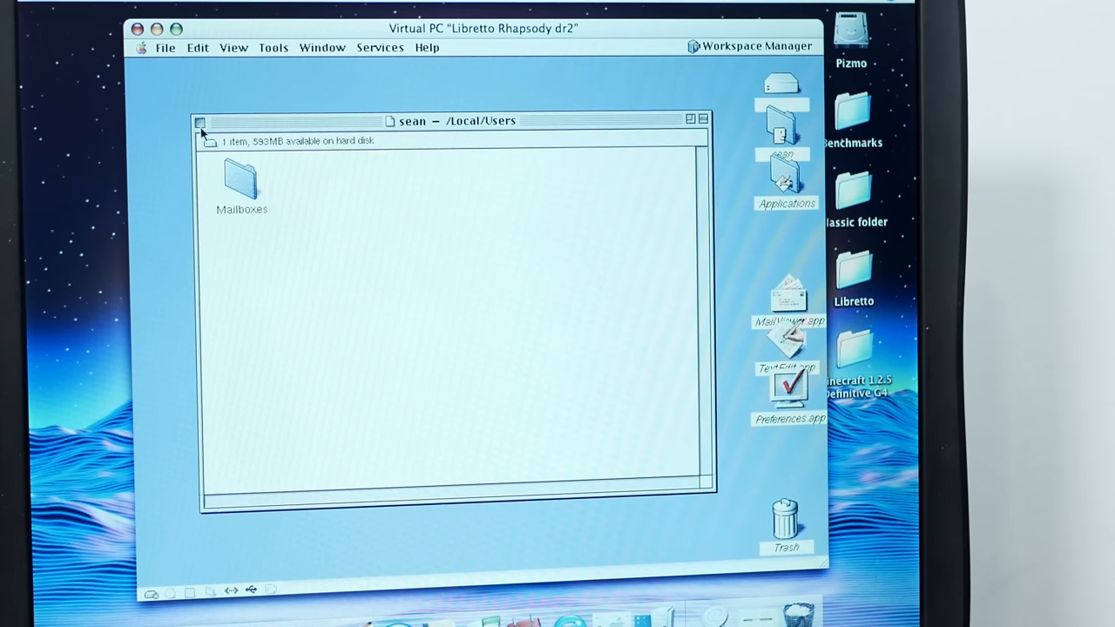
{"action": "left_click", "coordinate": [201, 120]}
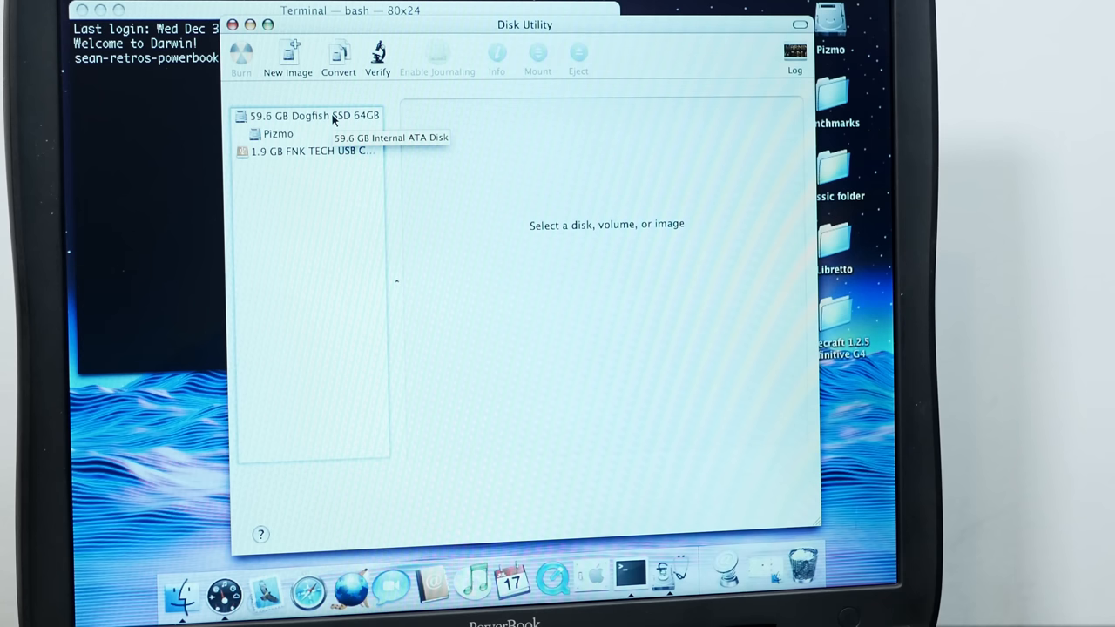
{"action": "mouse_move", "coordinate": [310, 150]}
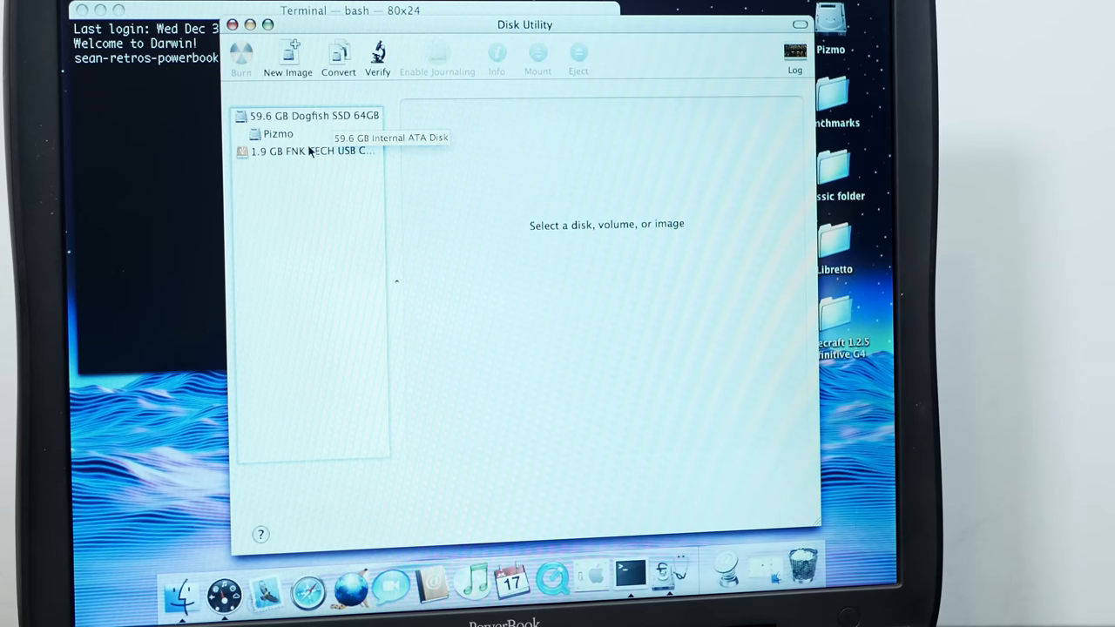
Step: Build the dd command writing the rhapsody-libretto image to of=/dev/disk1
{"action": "left_click", "coordinate": [310, 150]}
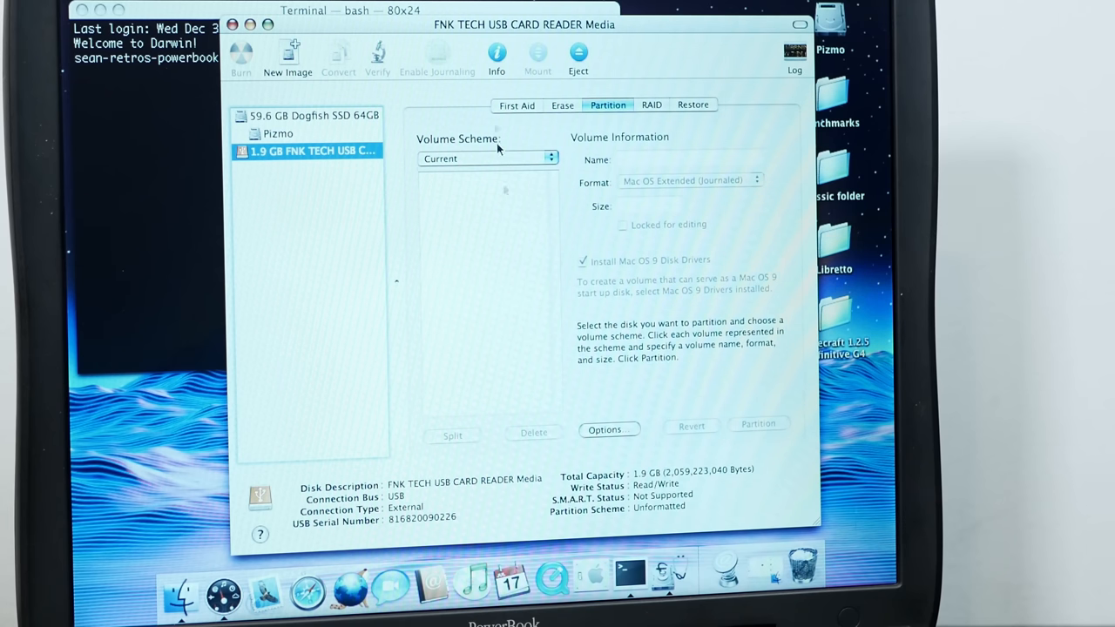
{"action": "mouse_move", "coordinate": [658, 394]}
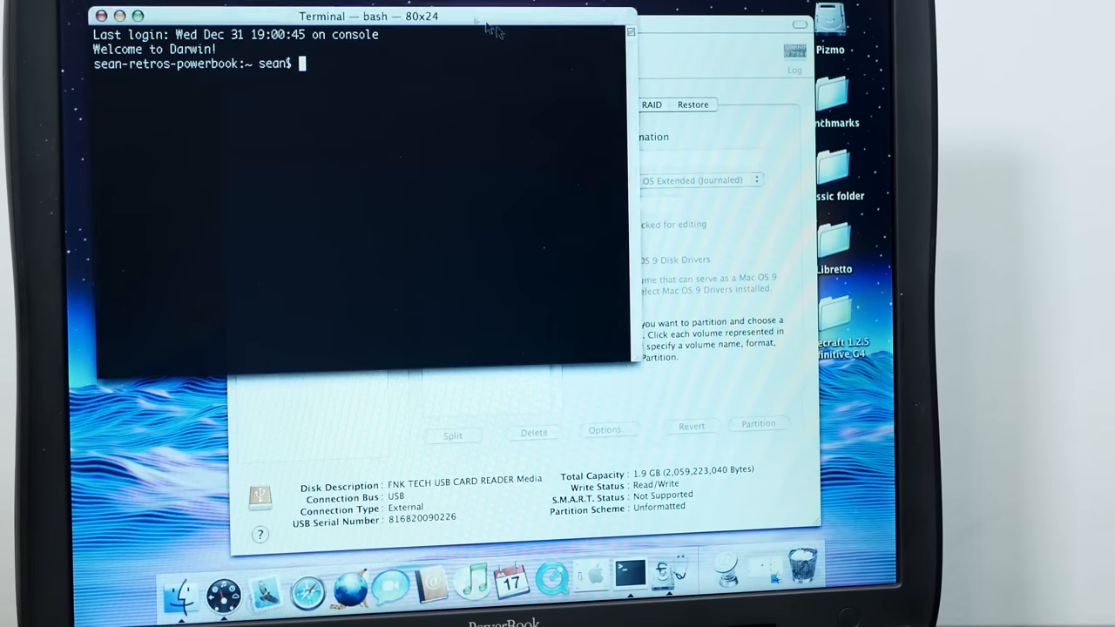
{"action": "left_click_drag", "start_coordinate": [366, 16], "coordinate": [393, 87]}
{"action": "type", "text": "dd if=/Users/sean/Desktop/Libretto/rhapsody-libretto "}
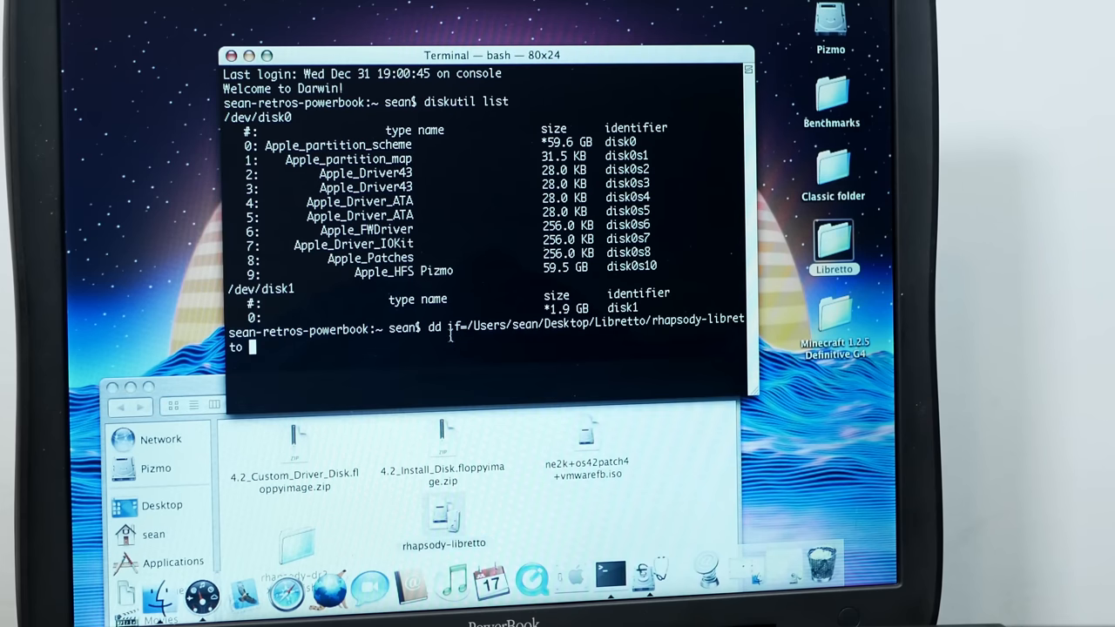
{"action": "type", "text": "of"}
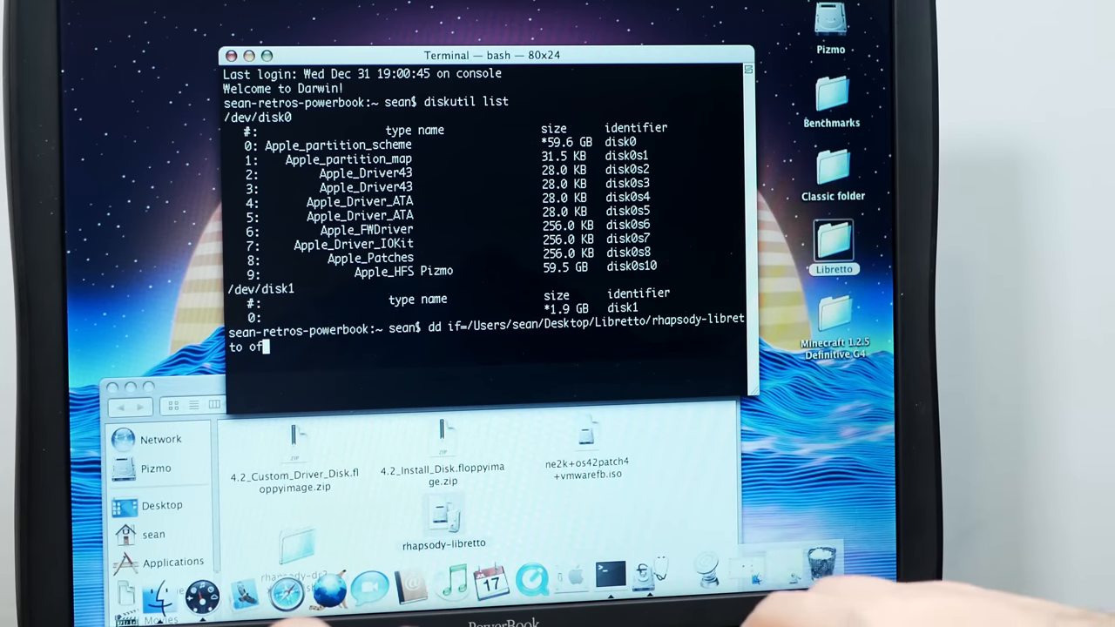
{"action": "type", "text": "/dev/disk"}
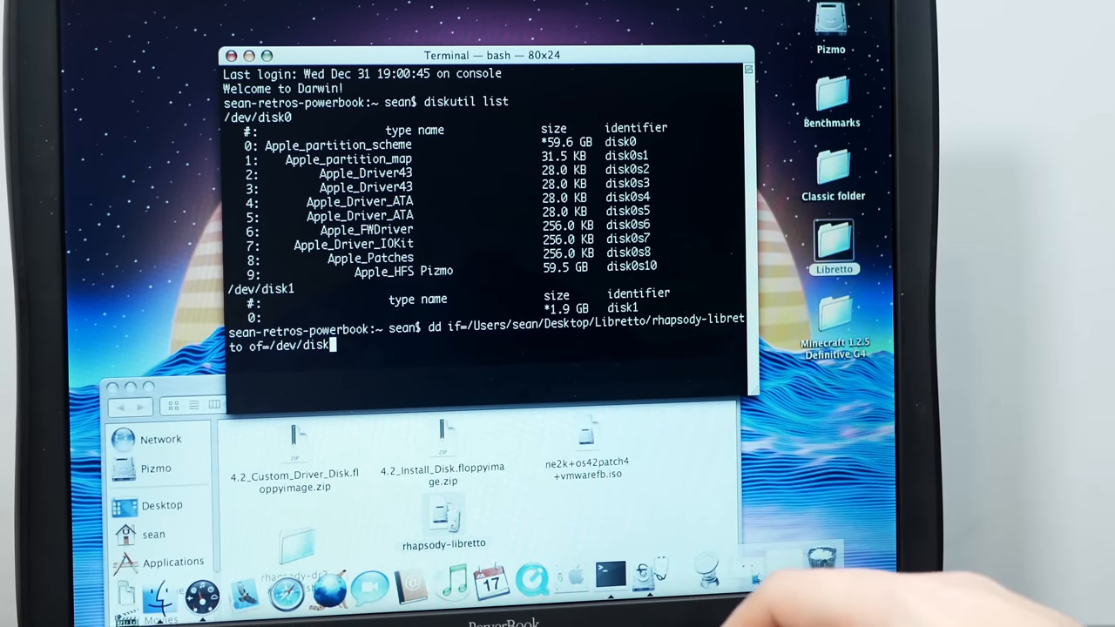
{"action": "type", "text": "1"}
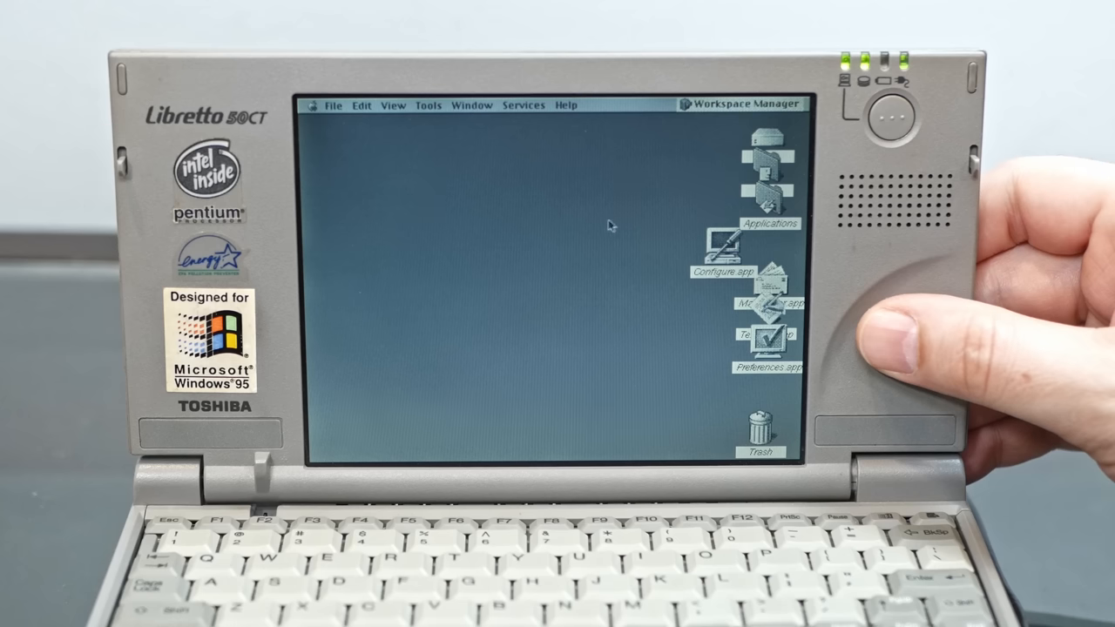
{"action": "mouse_move", "coordinate": [468, 282]}
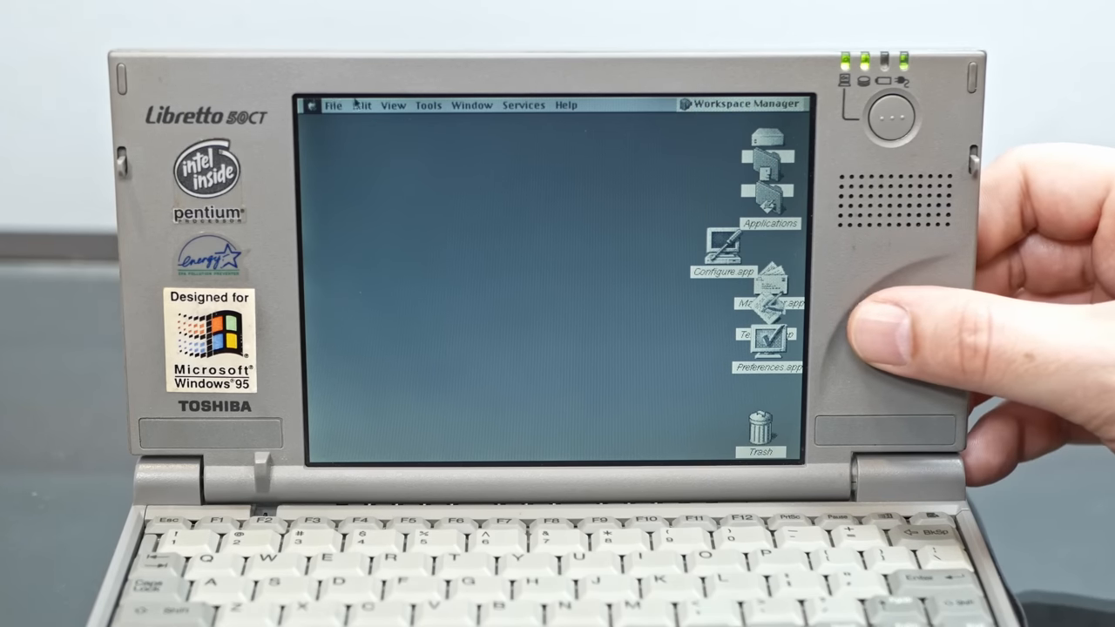
Step: Choose Log Out from Workspace Manager's File menu to end the session
{"action": "left_click", "coordinate": [470, 104]}
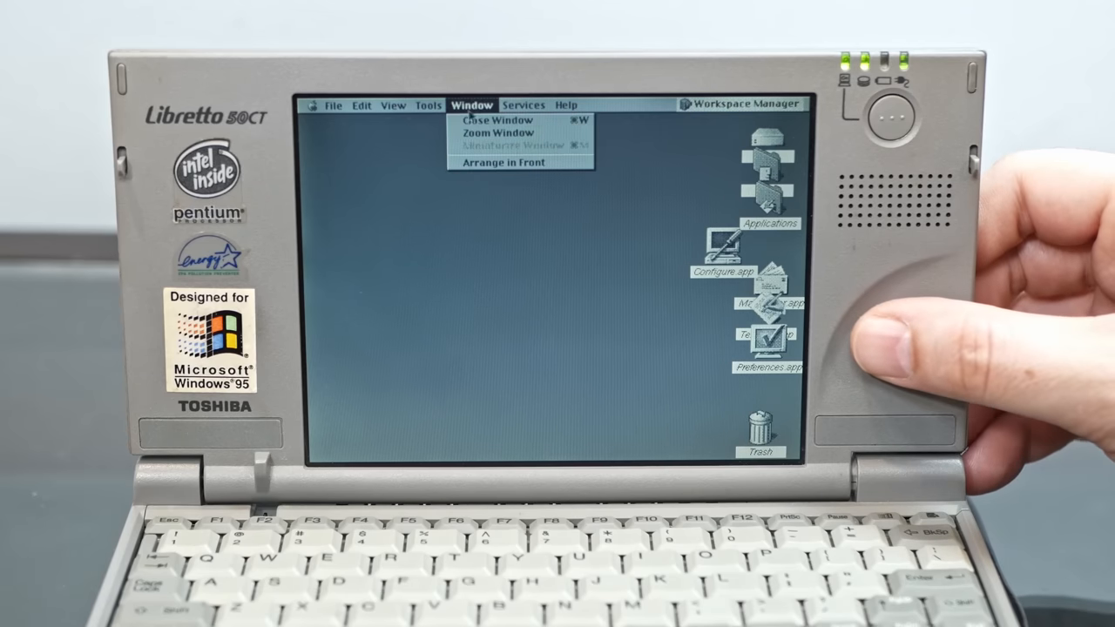
{"action": "left_click", "coordinate": [335, 104]}
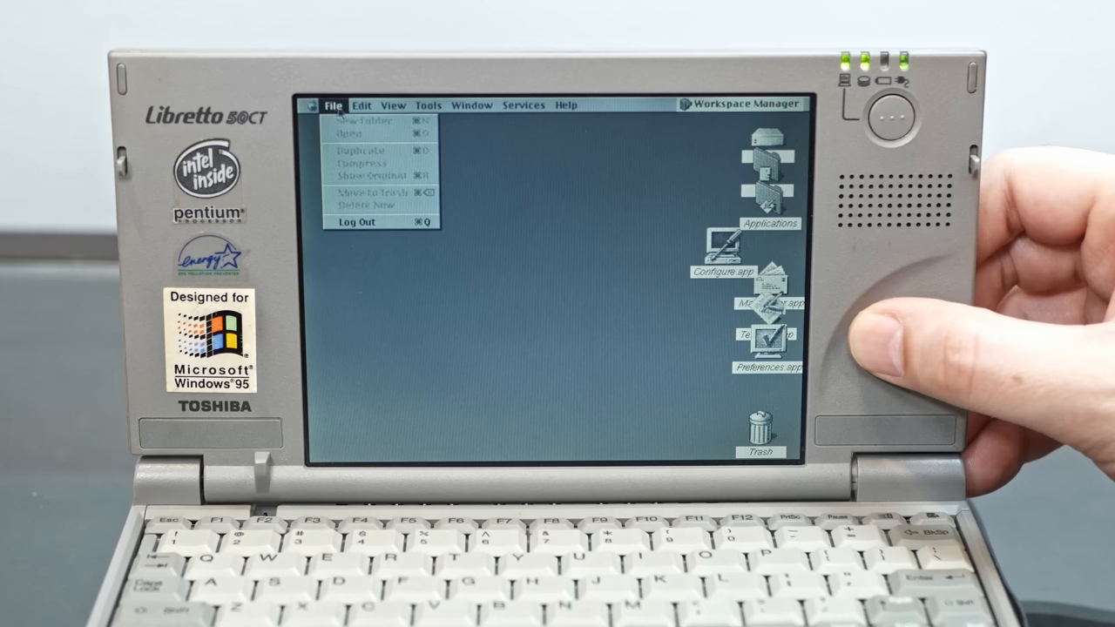
{"action": "left_click", "coordinate": [714, 205]}
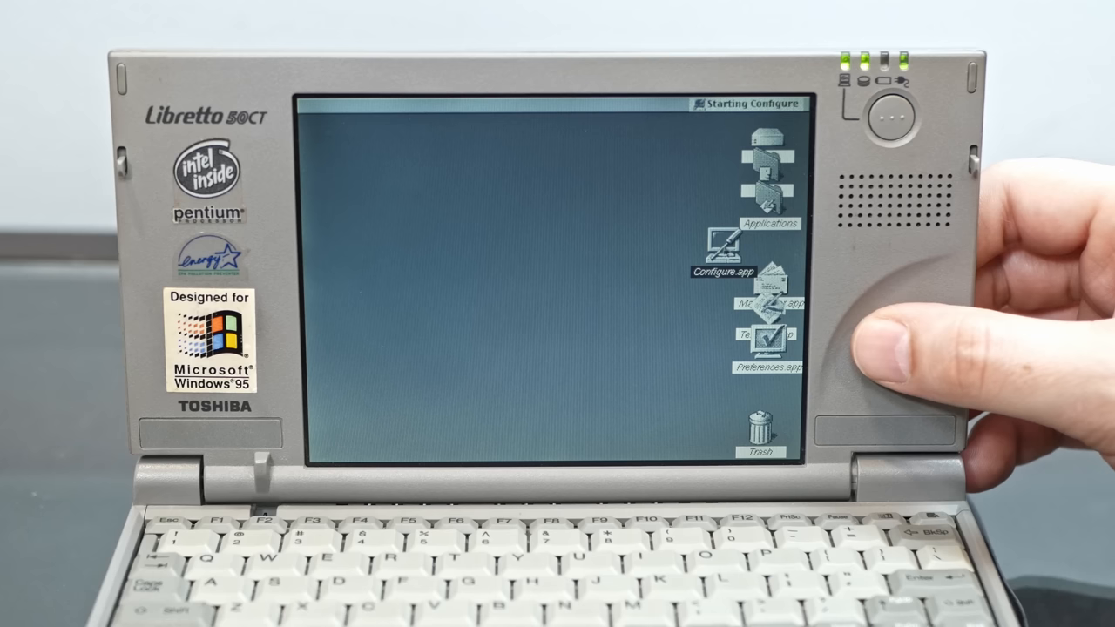
{"action": "mouse_move", "coordinate": [629, 281]}
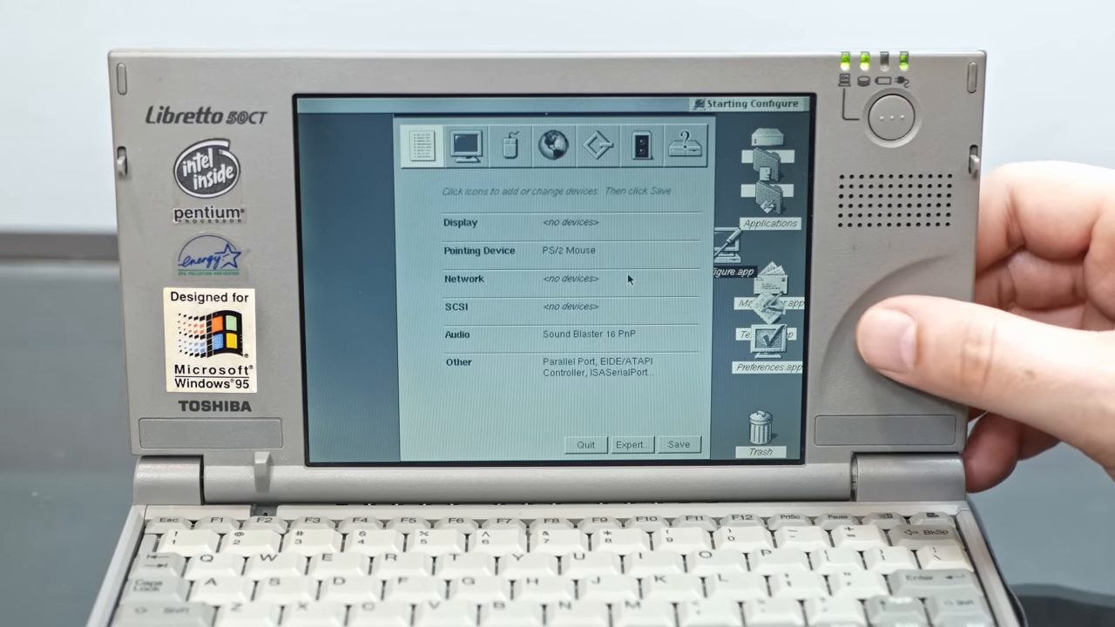
{"action": "mouse_move", "coordinate": [503, 174]}
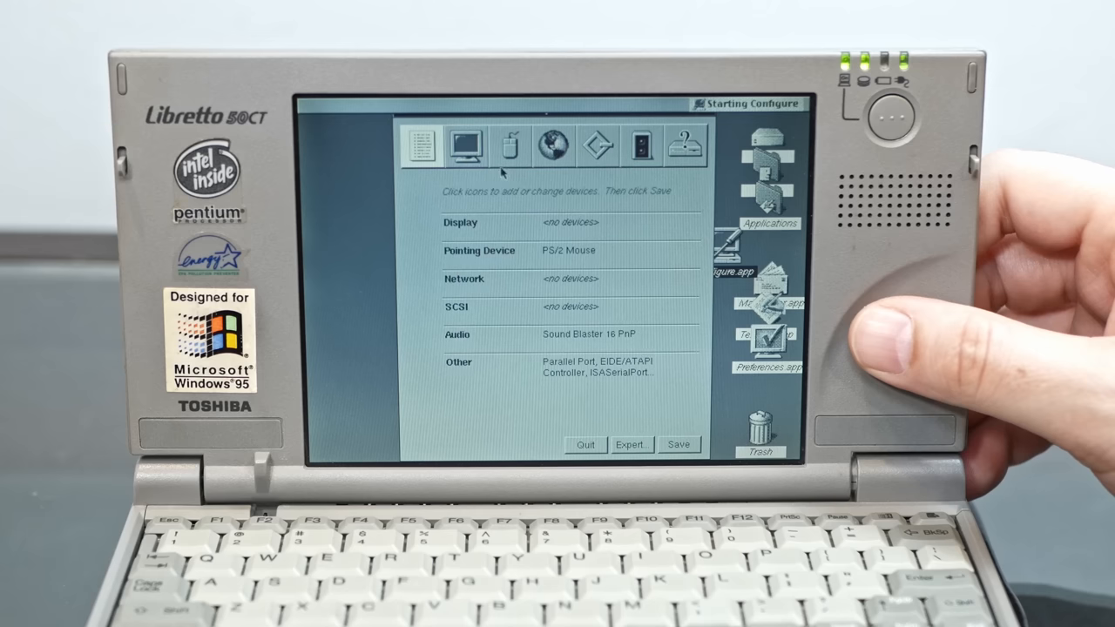
Step: Add the S3 Generic PCI Display Driver from the list of all installed drivers
{"action": "left_click", "coordinate": [466, 144]}
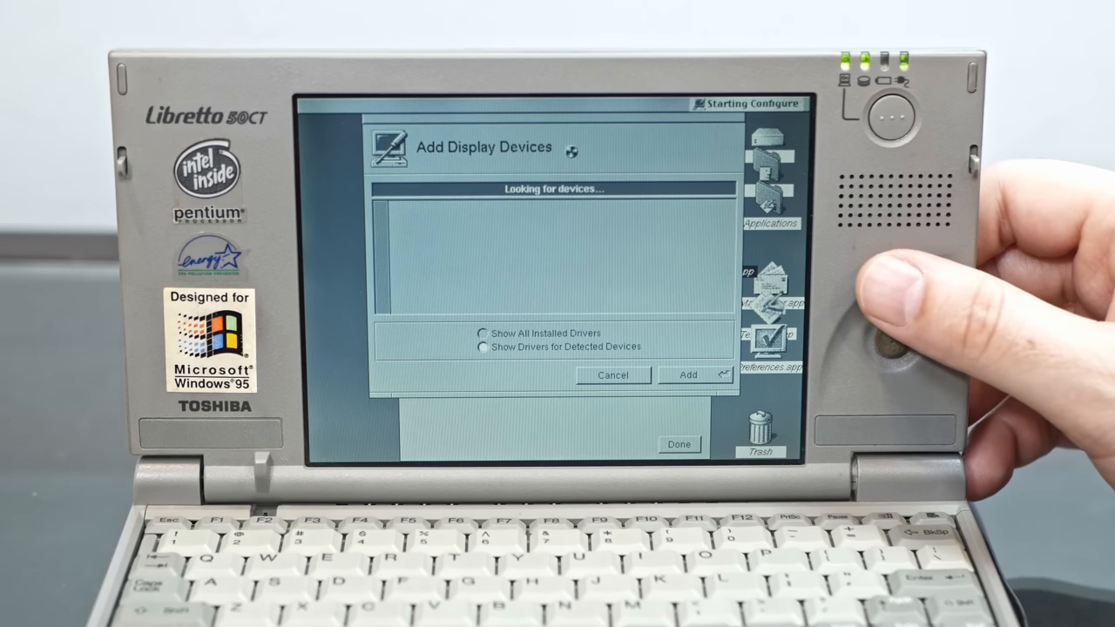
{"action": "left_click", "coordinate": [470, 289]}
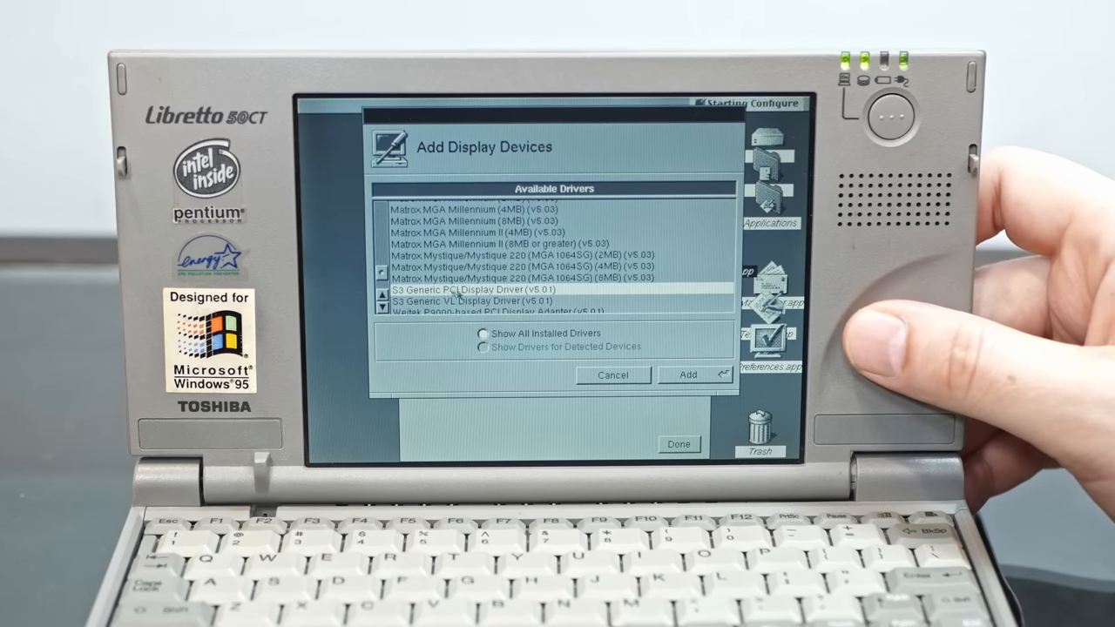
{"action": "left_click", "coordinate": [613, 375]}
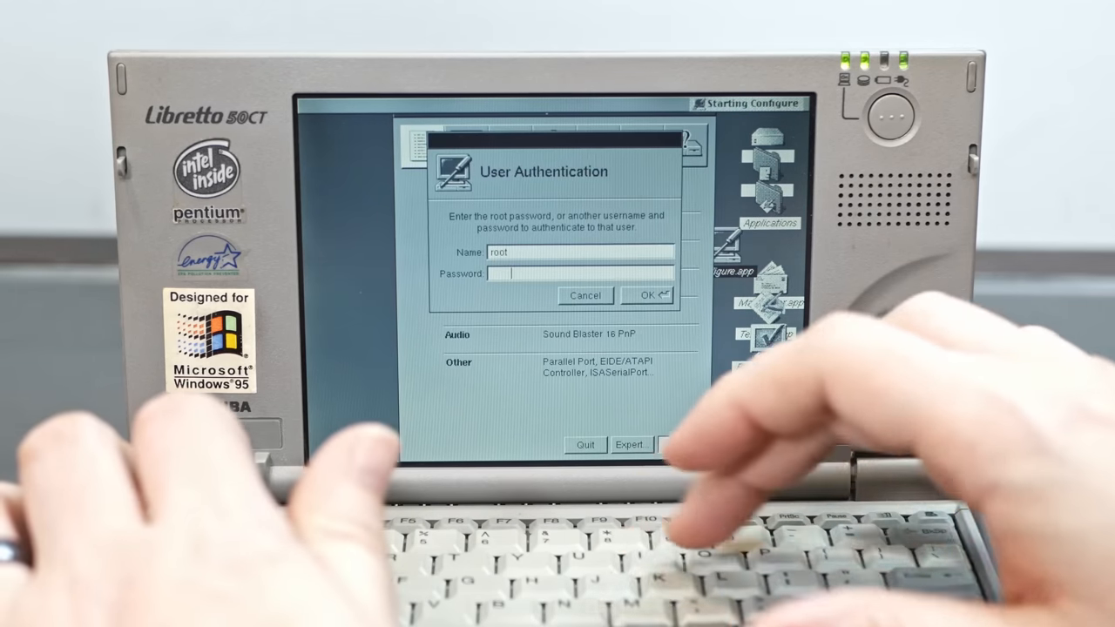
Step: Confirm root authentication to save the display configuration
{"action": "left_click", "coordinate": [644, 296]}
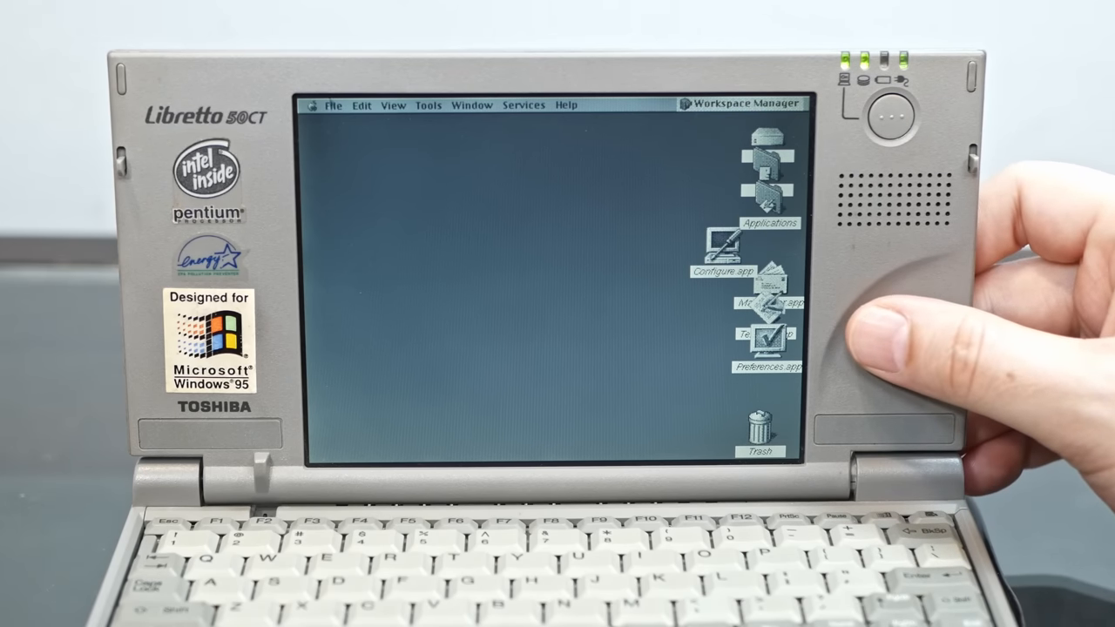
Step: Choose Log Out from the File menu, raising the logout confirmation
{"action": "left_click", "coordinate": [334, 104]}
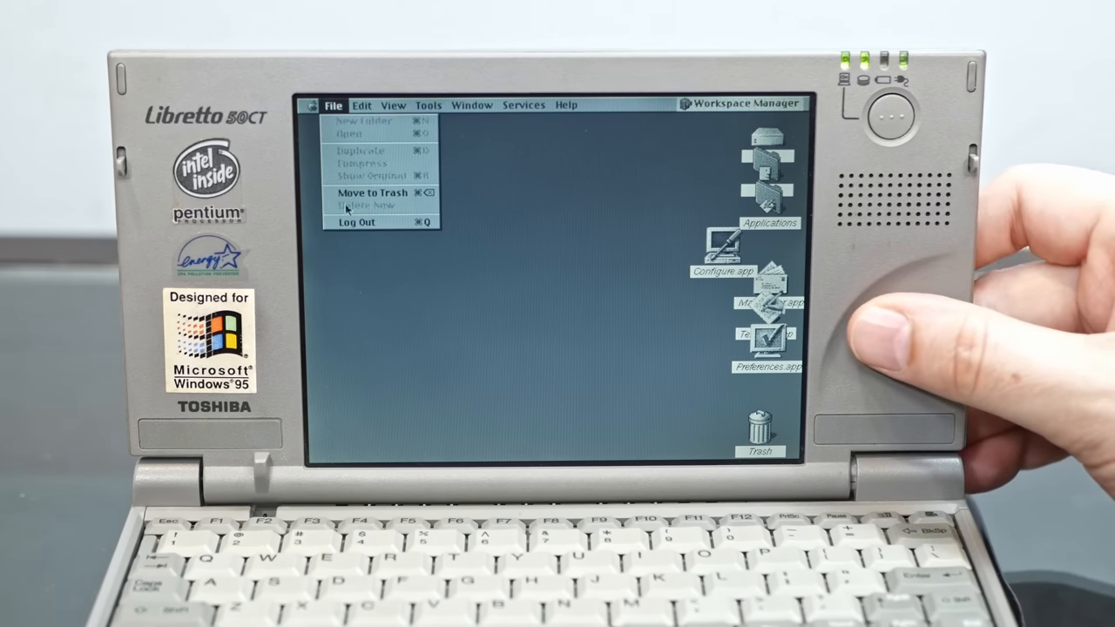
{"action": "left_click", "coordinate": [355, 223]}
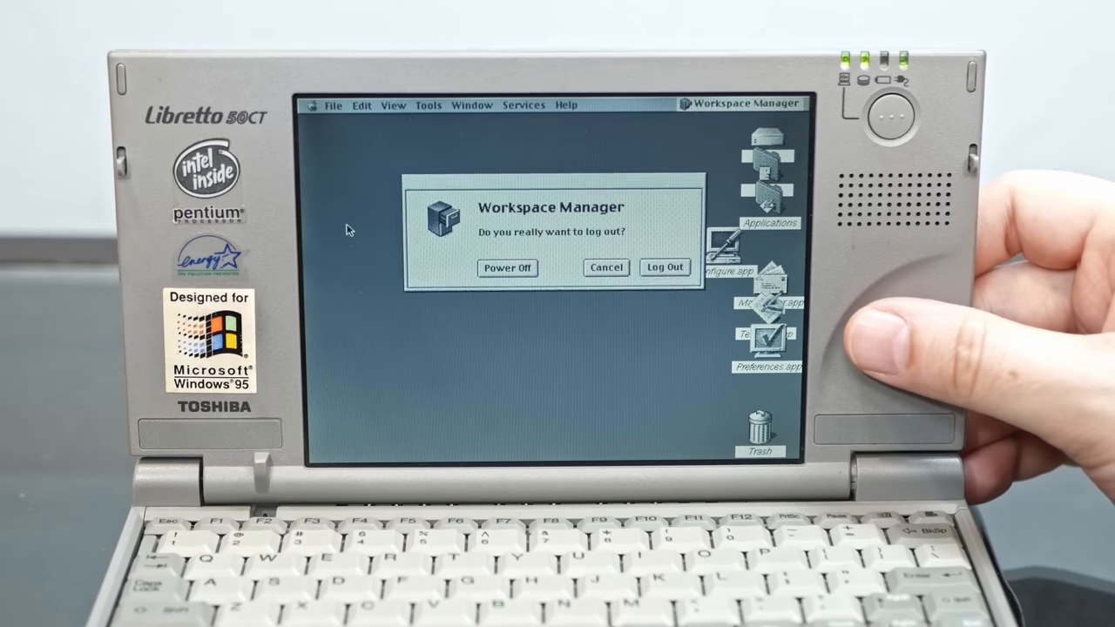